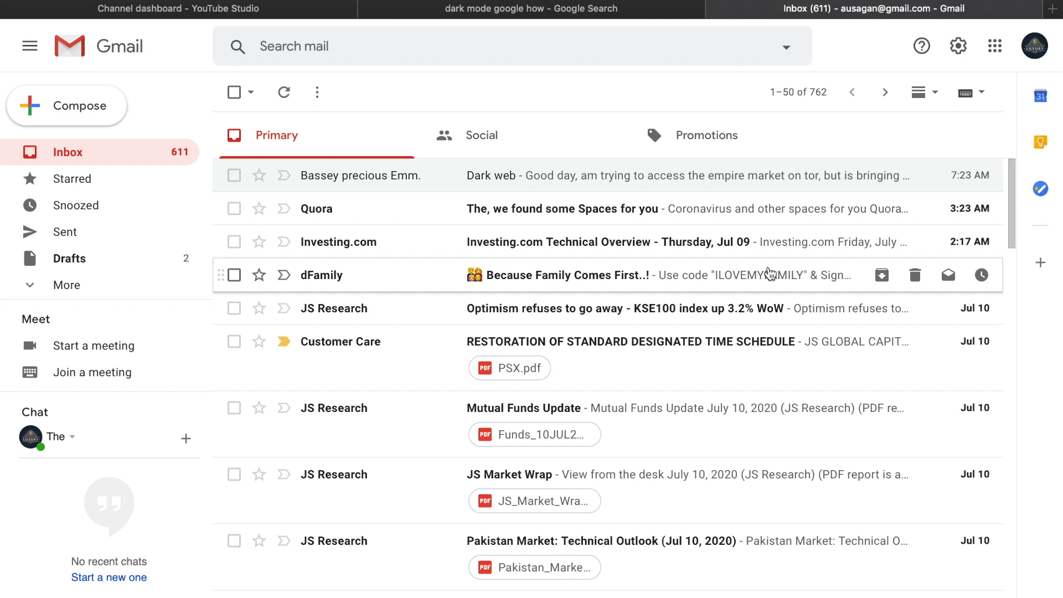
mouse_move(736, 293)
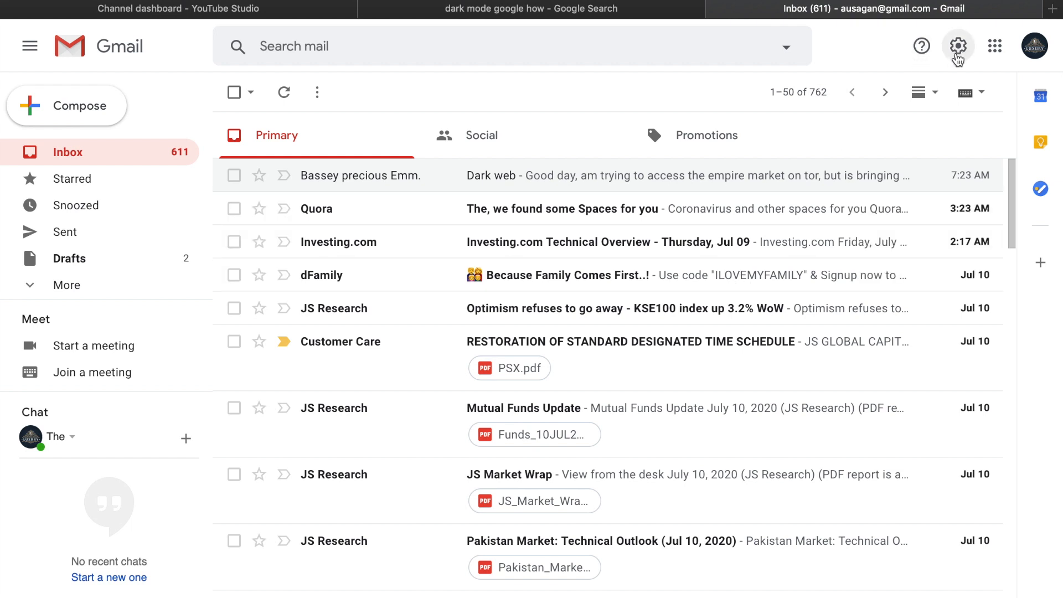
Step: Show the Quick settings panel with its density, theme and inbox type options
click(957, 47)
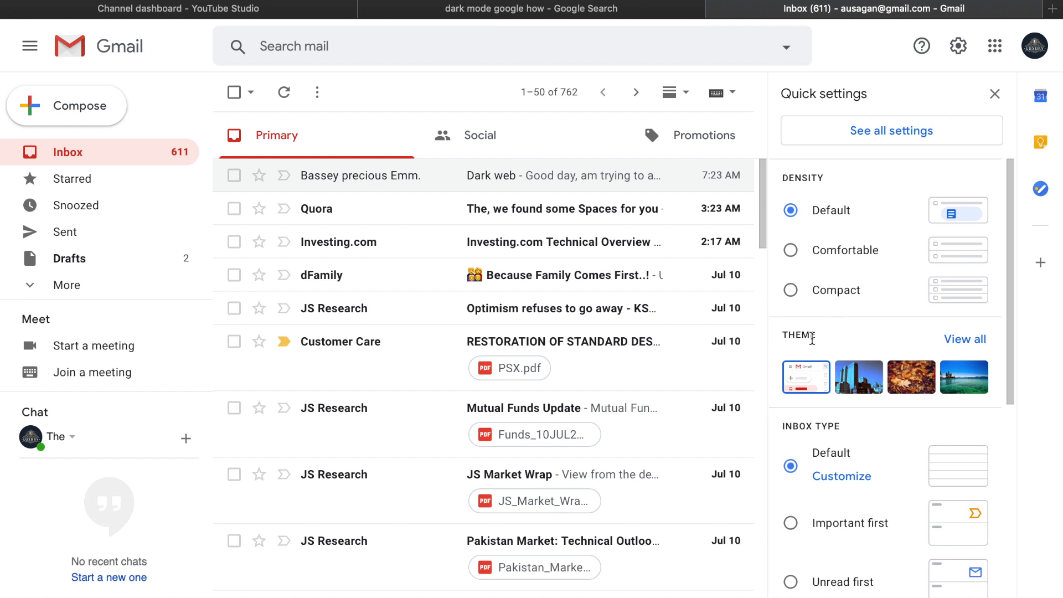
double_click(800, 334)
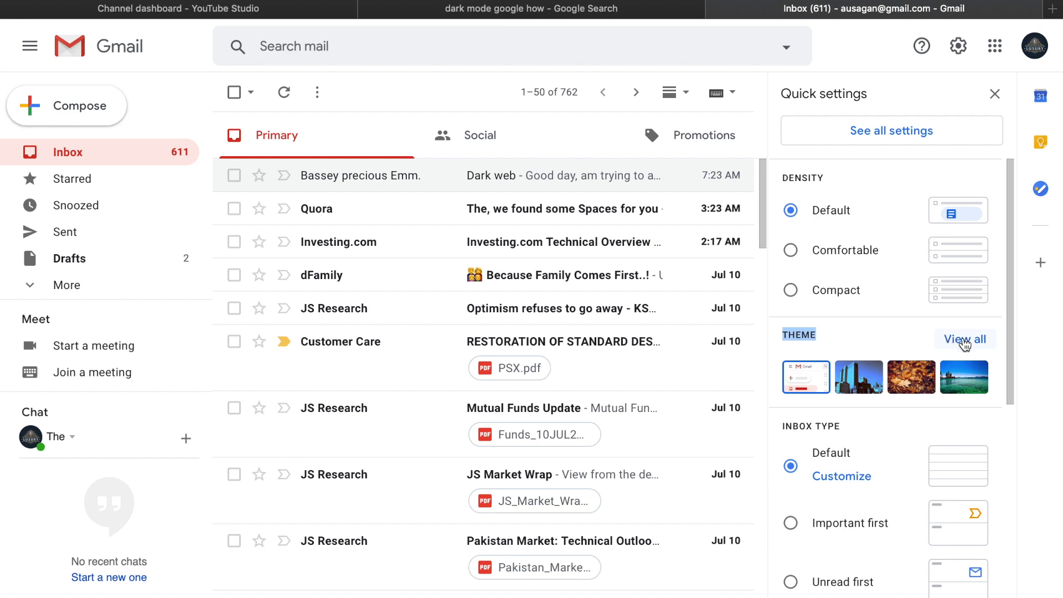
Step: Apply the Dark tile from the Pick your theme dialog to the inbox
click(965, 338)
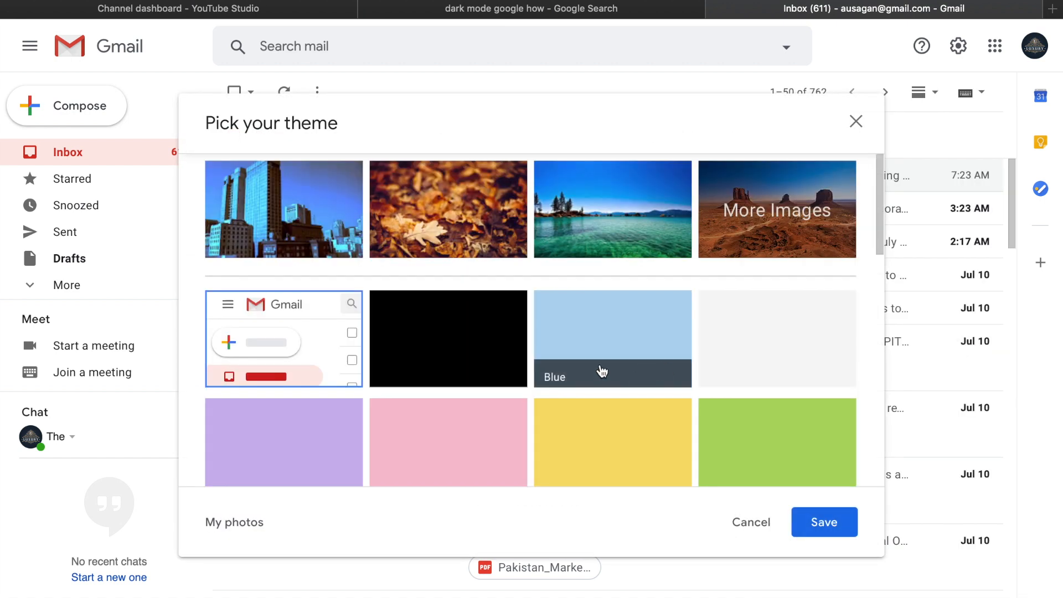
scroll(down, 3)
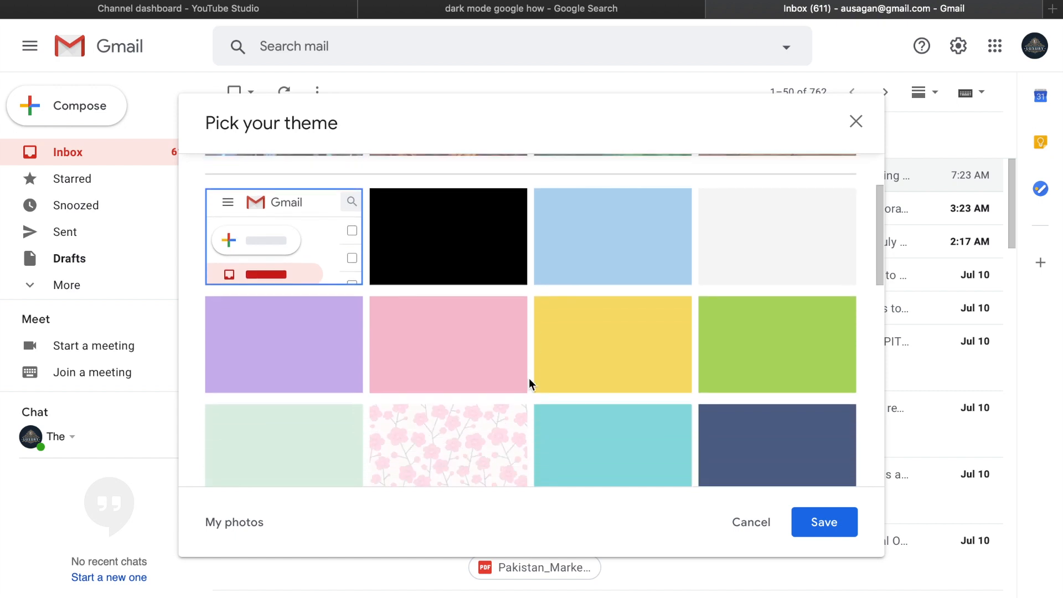
scroll(down, 3)
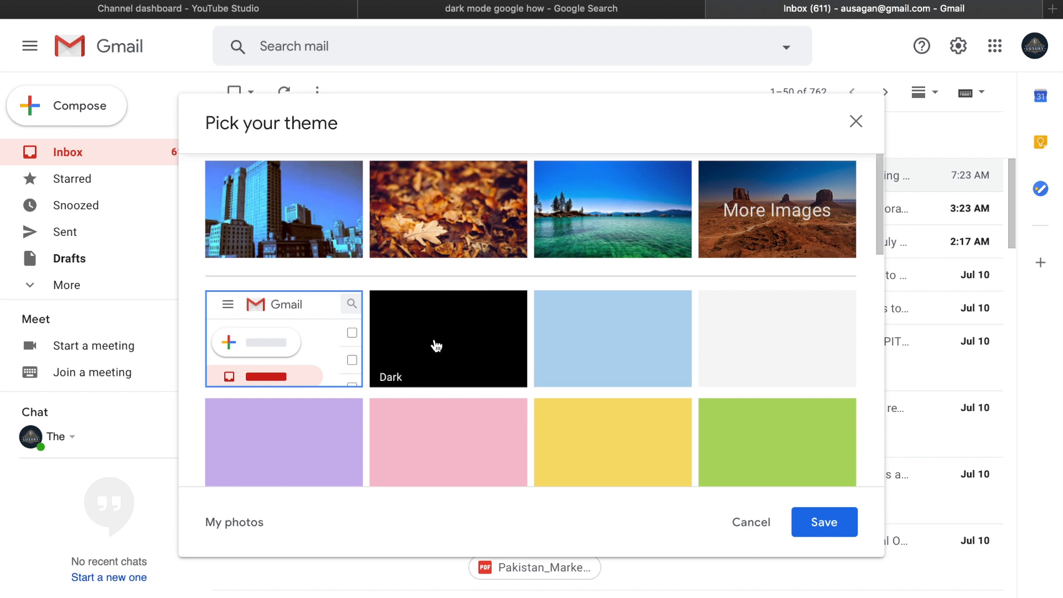
click(447, 338)
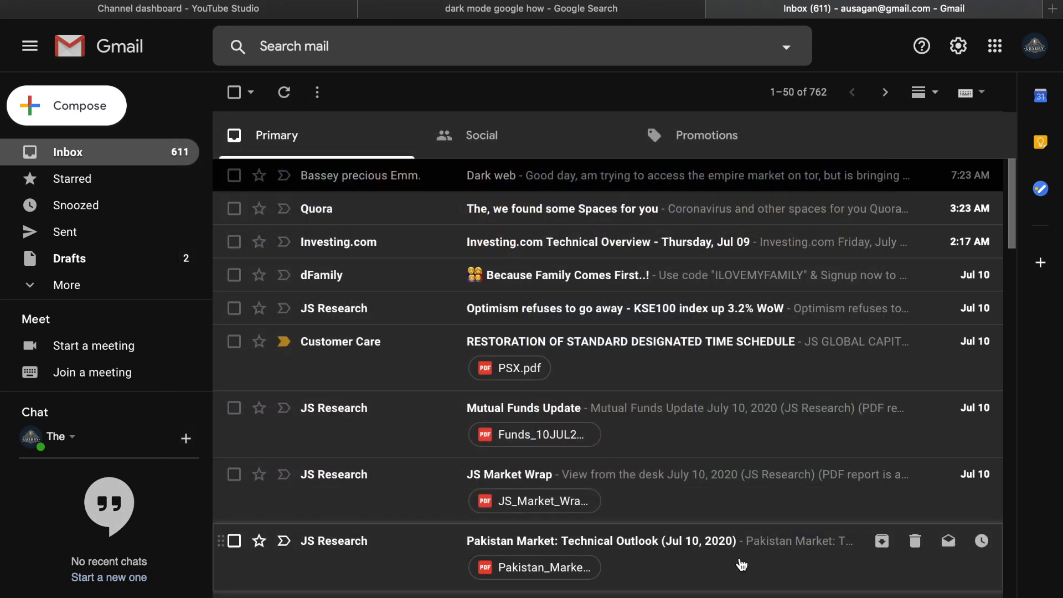
scroll(down, 3)
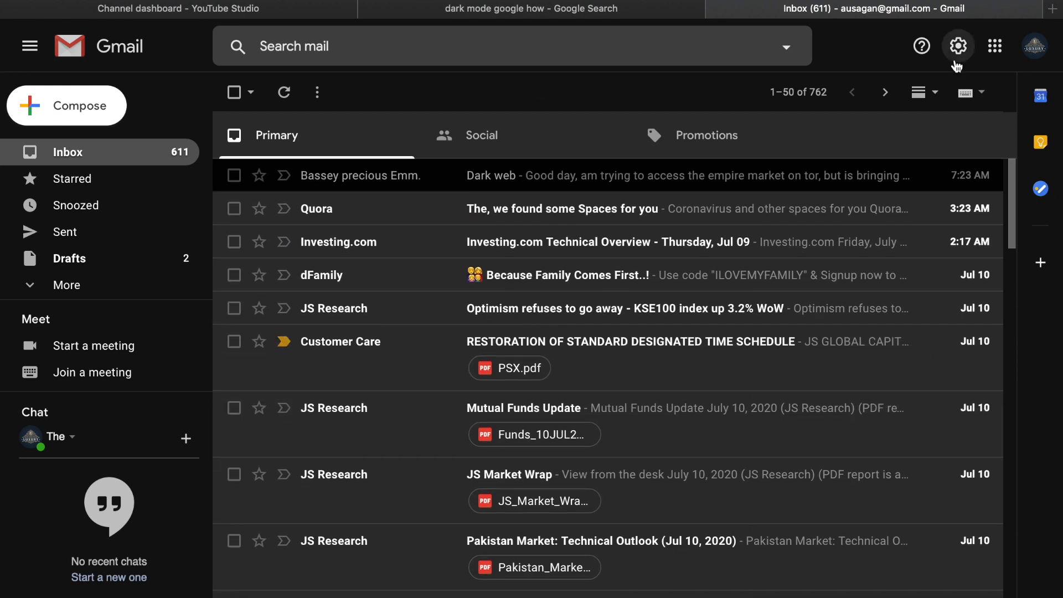
Step: Replace the Dark theme with the grassy Turf background and save the choice
click(957, 47)
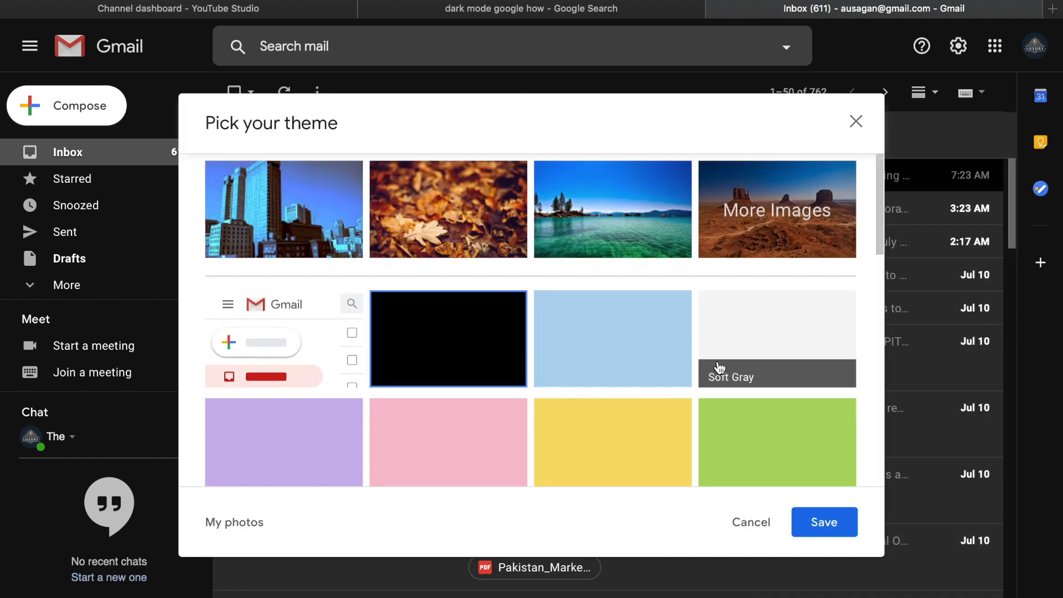
scroll(down, 3)
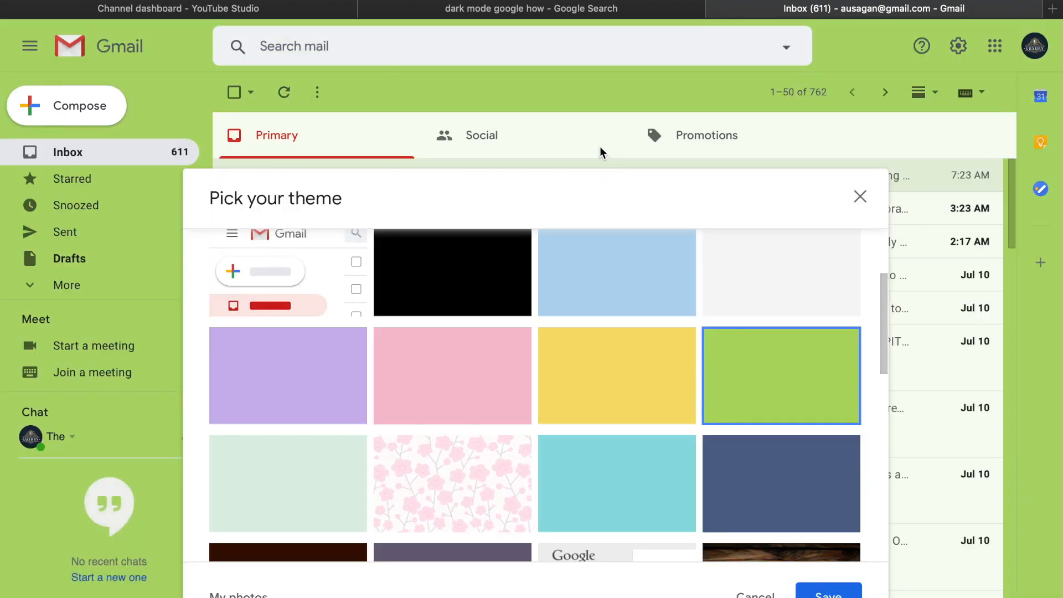
scroll(down, 3)
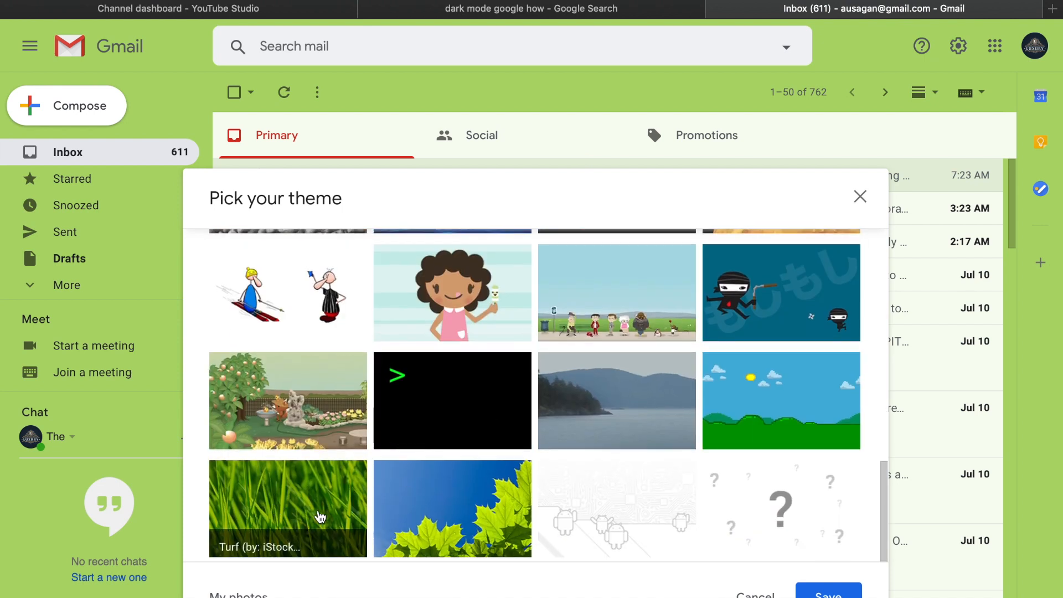
click(288, 508)
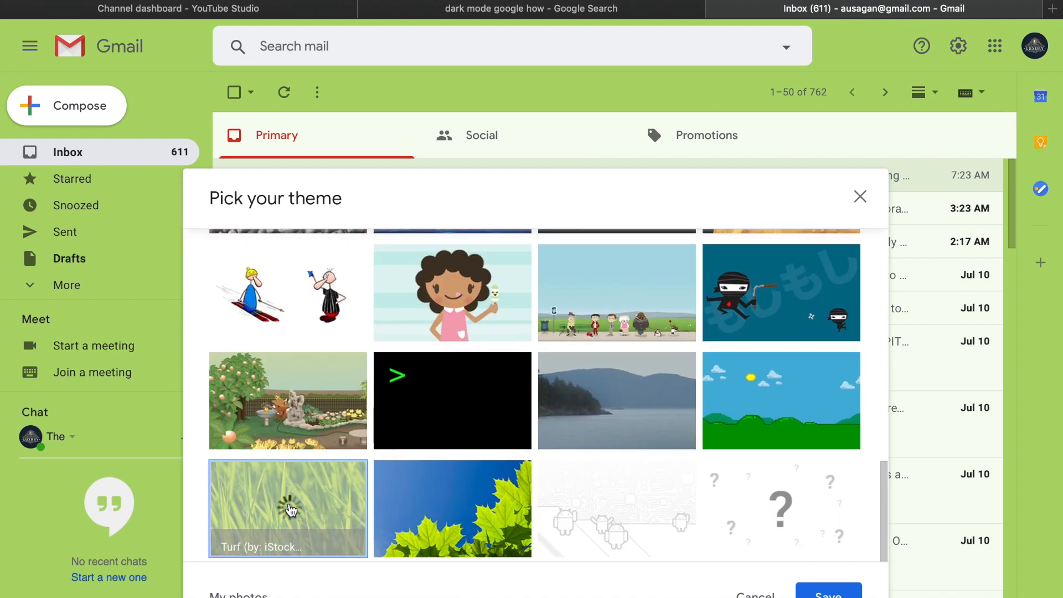
click(288, 508)
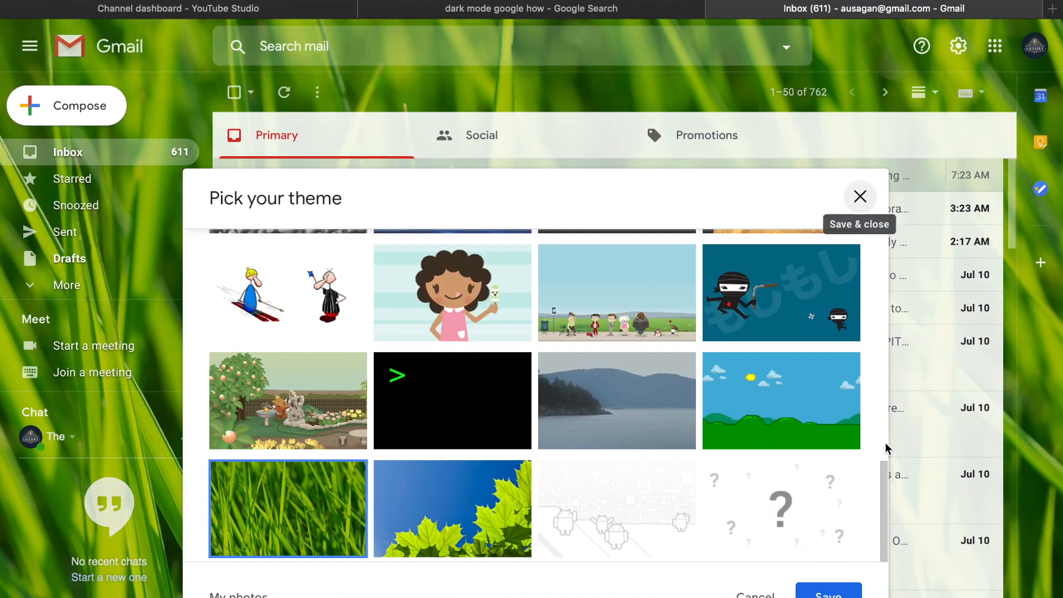
click(859, 196)
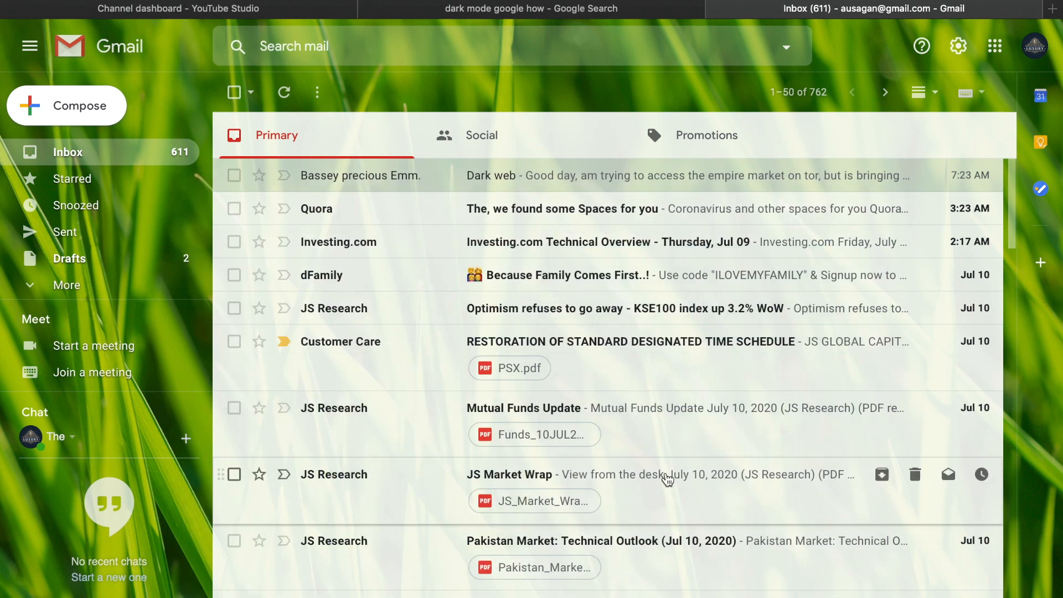
mouse_move(667, 474)
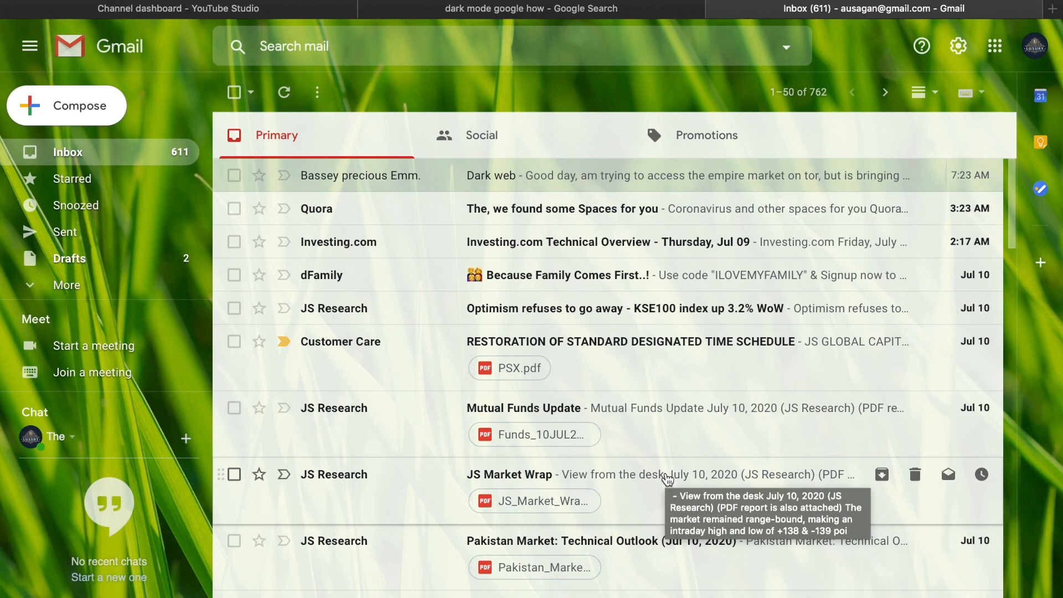
mouse_move(1002, 71)
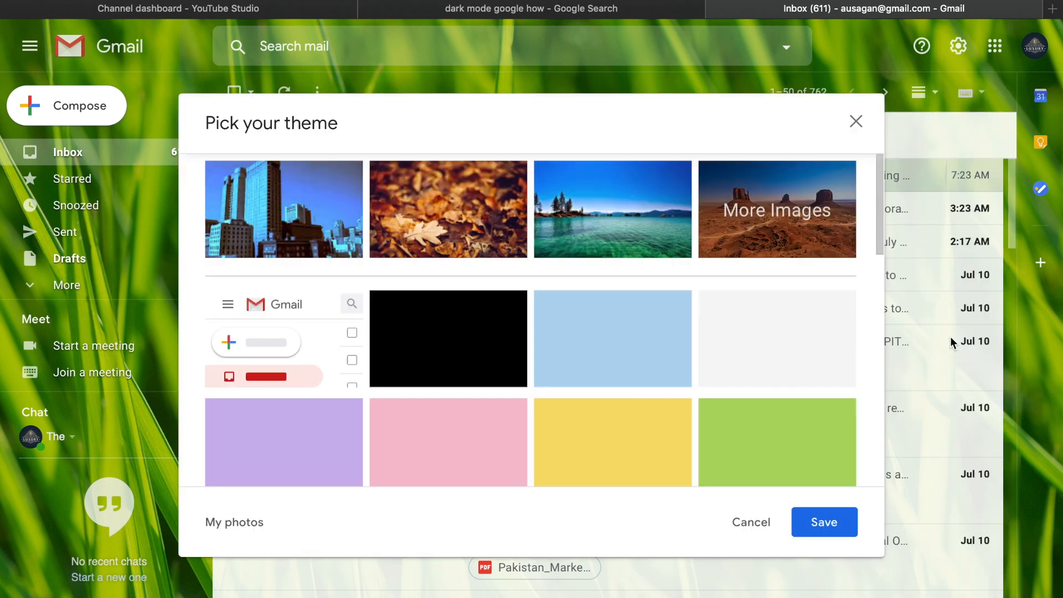
Step: Select the Dark tile again so the inbox leaves the Turf background
click(824, 522)
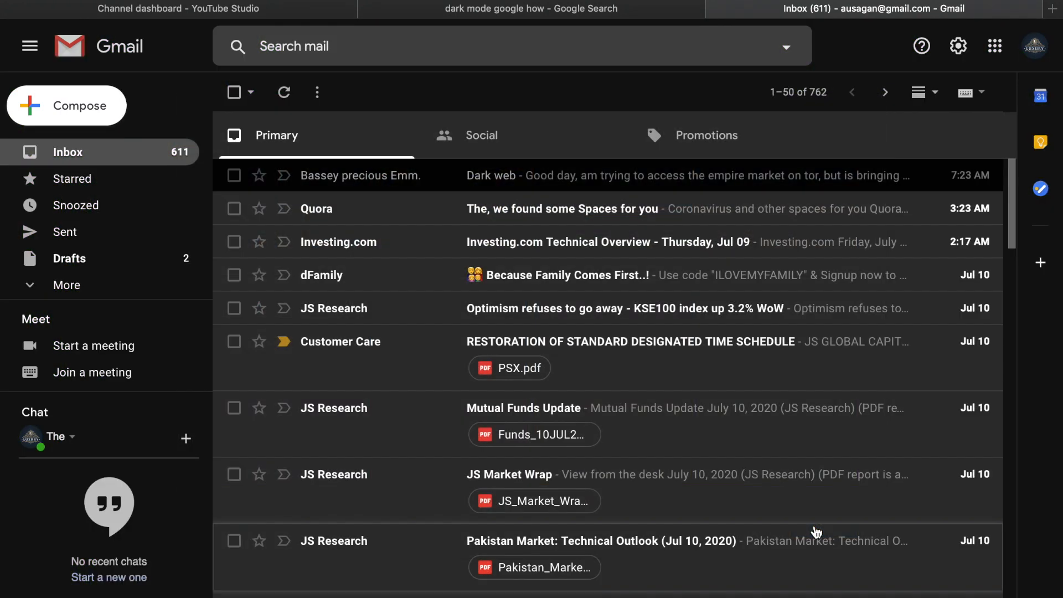